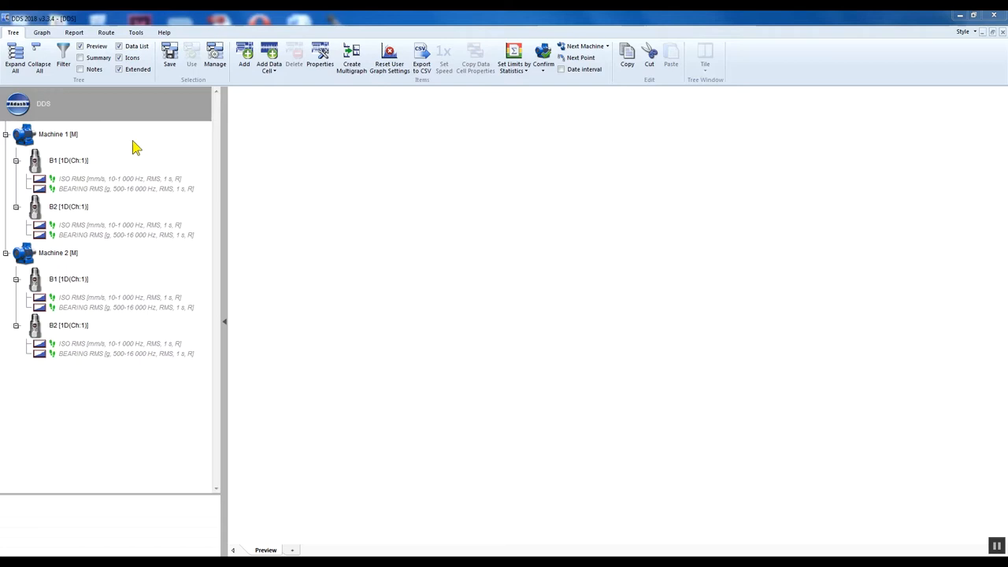
mouse_move(52, 259)
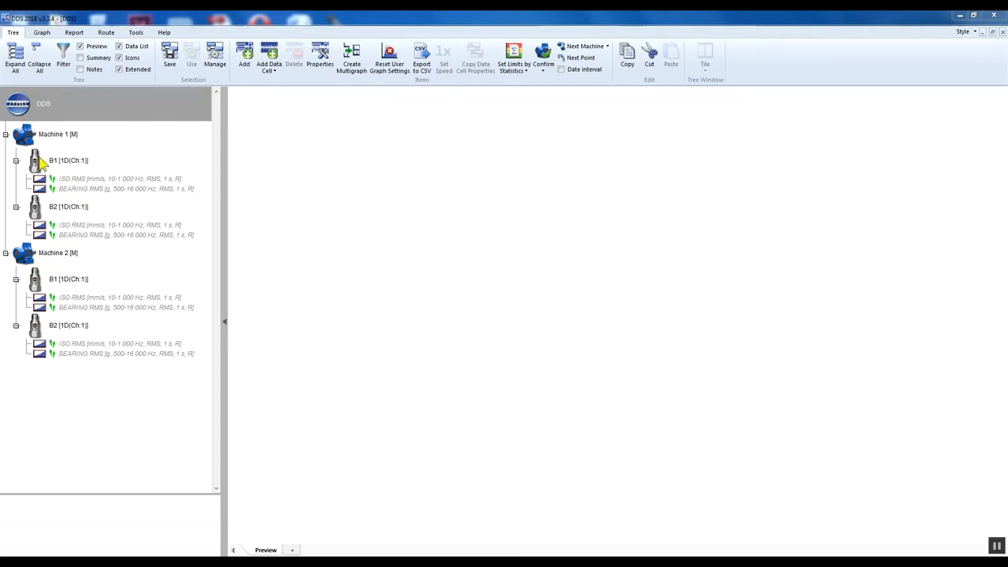
mouse_move(74, 214)
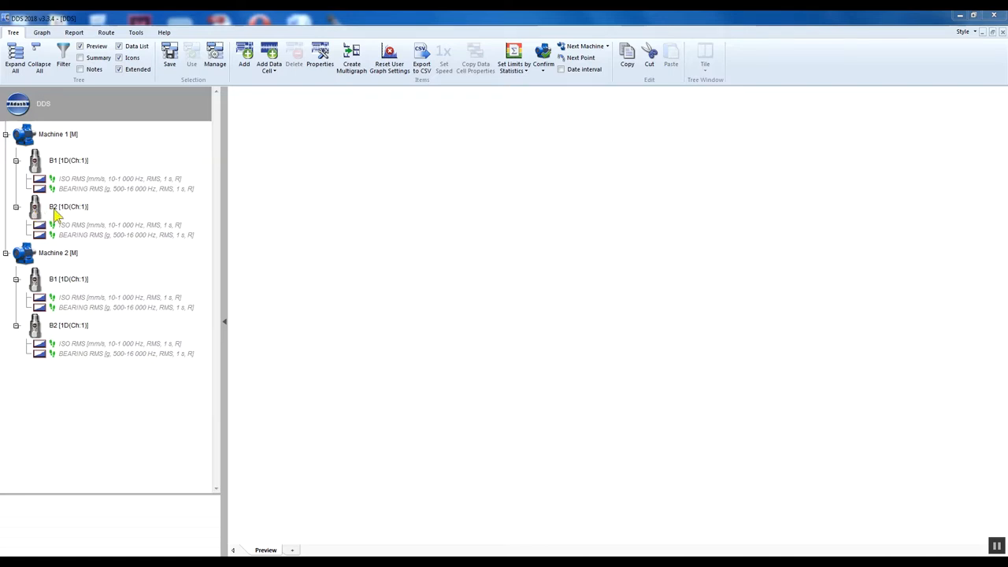
Preview Machine 1 B1's ISO RMS and BEARING RMS data cells, both still empty.
left_click(119, 178)
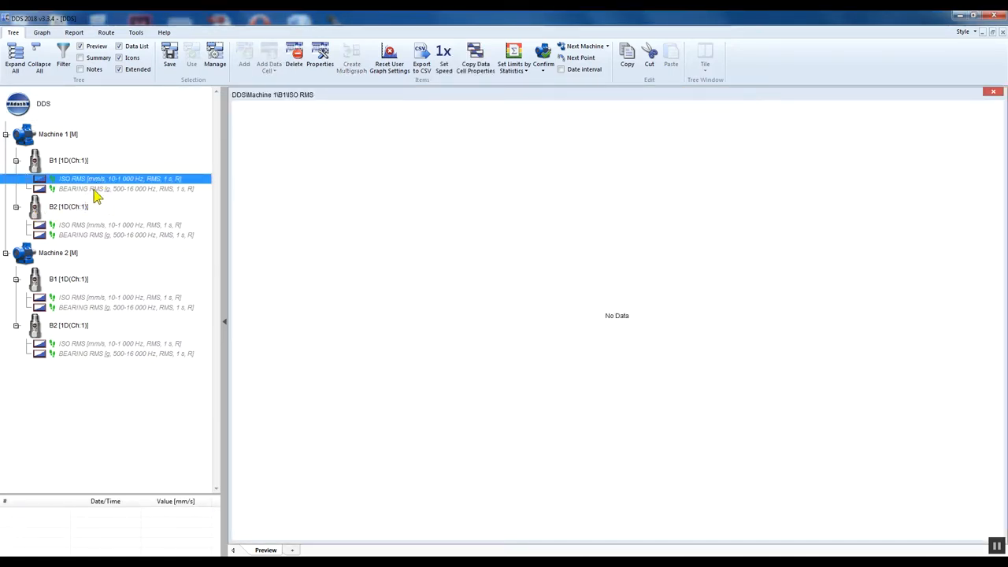
left_click(118, 189)
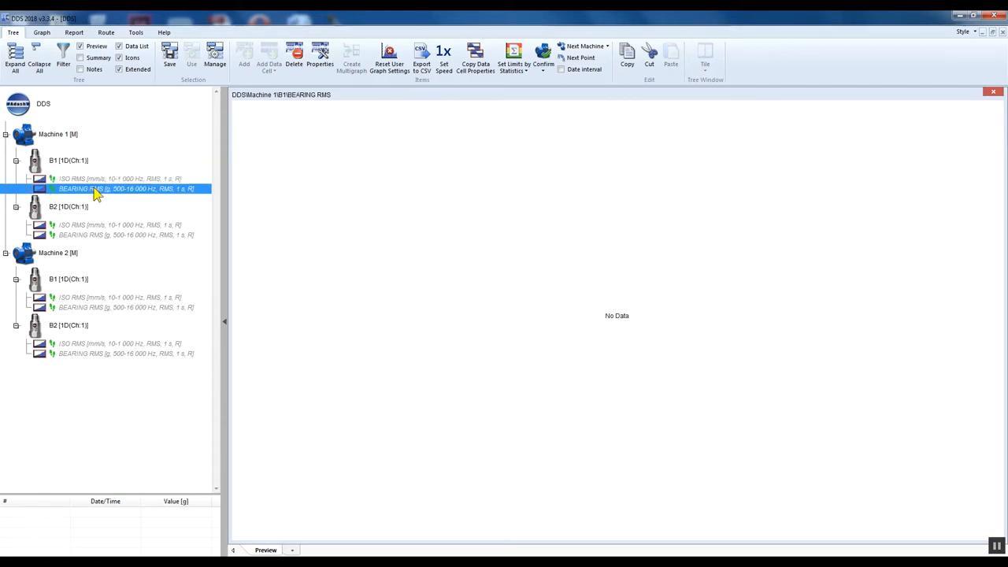
mouse_move(221, 226)
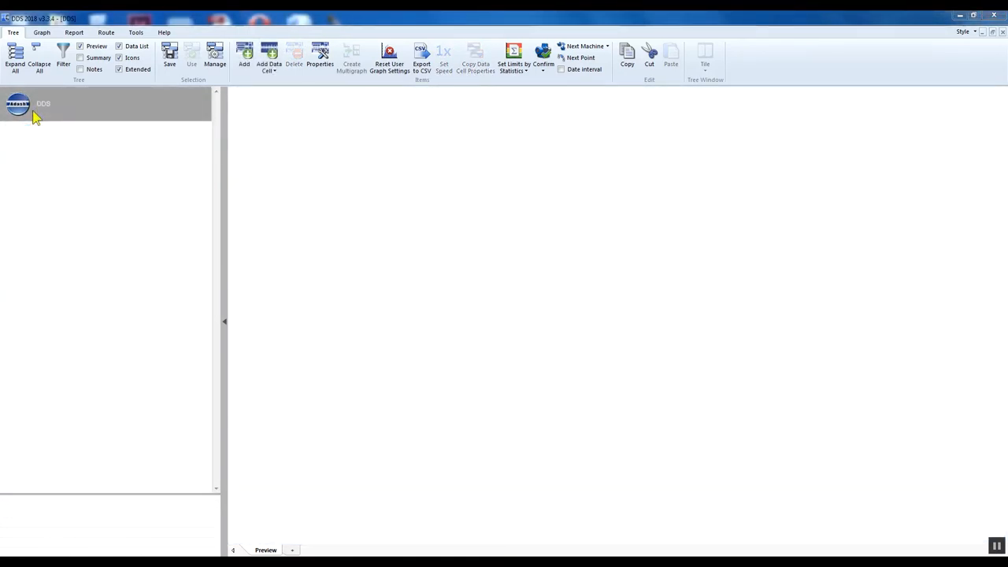
Add Machine 1 under DDS with a Motor icon, Machine type and AC150 sensor.
right_click(43, 104)
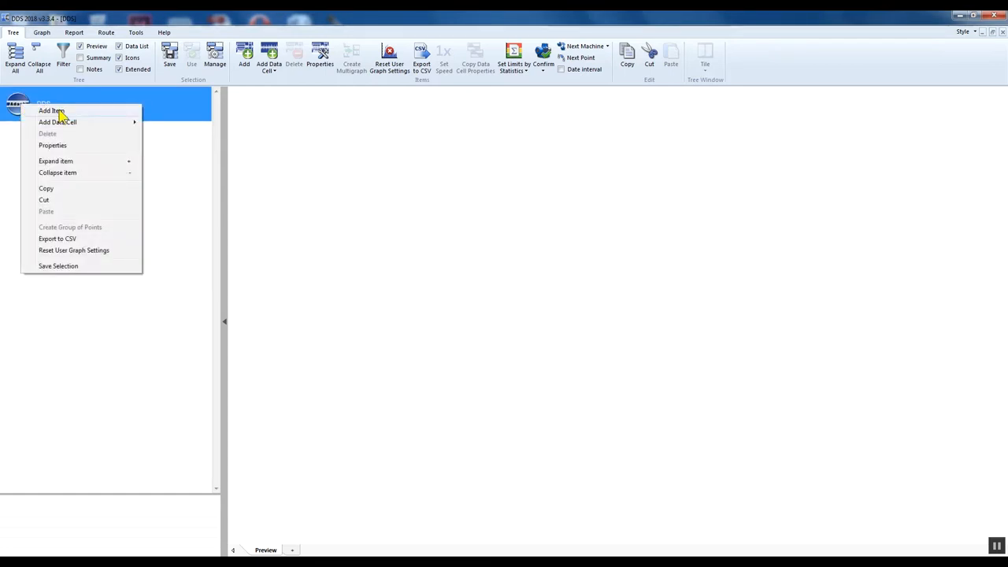
left_click(51, 110)
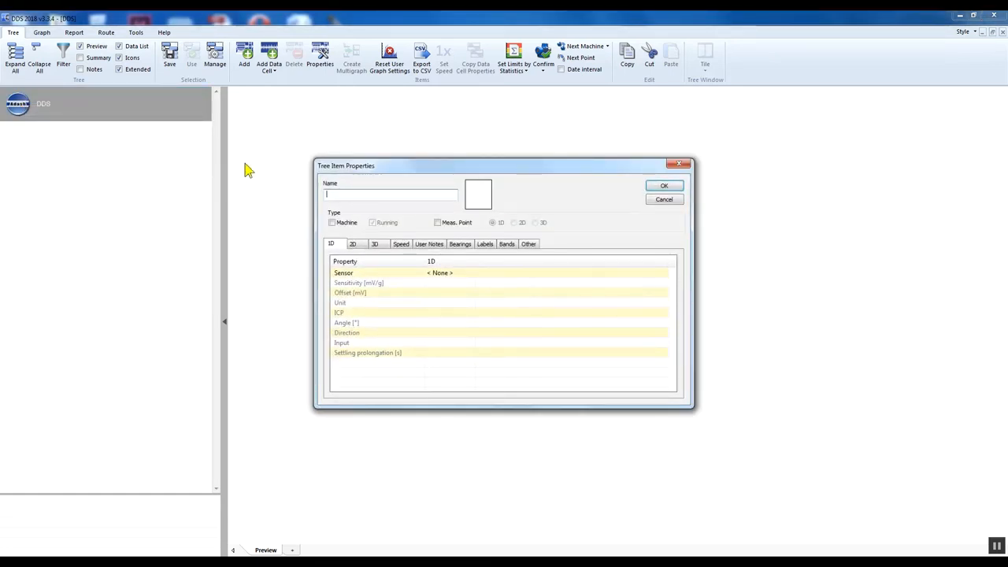
type("Machine 1")
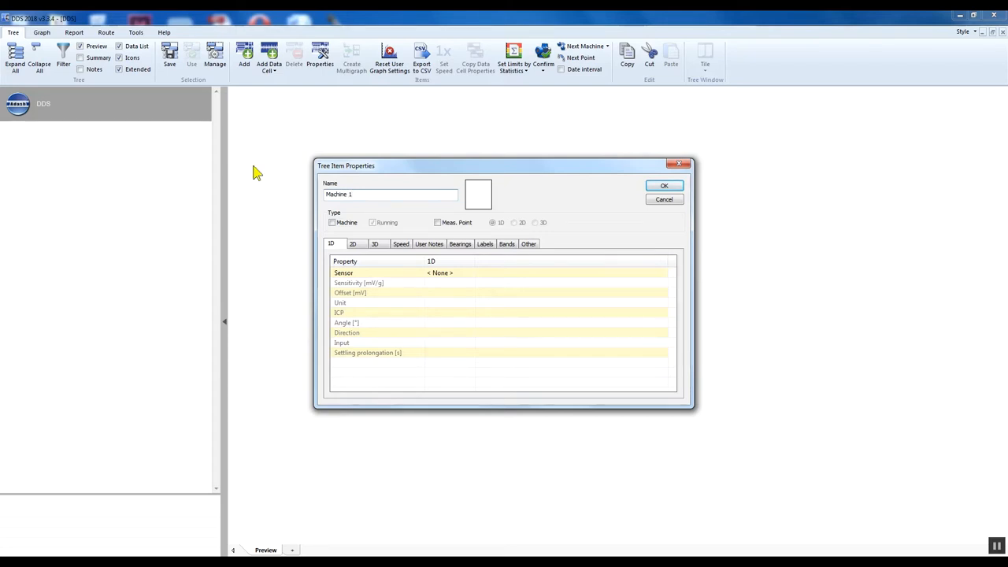
left_click(477, 194)
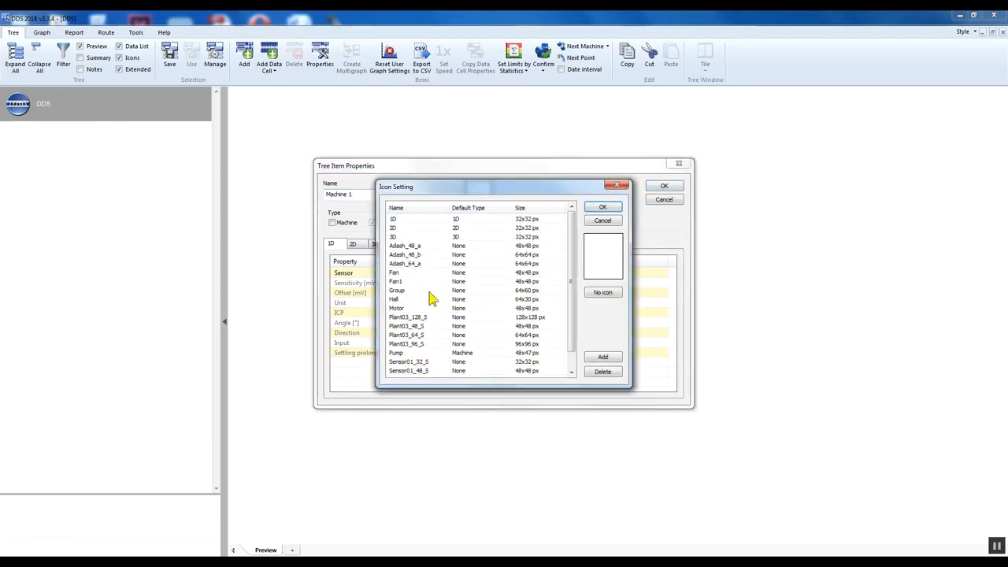
left_click(396, 308)
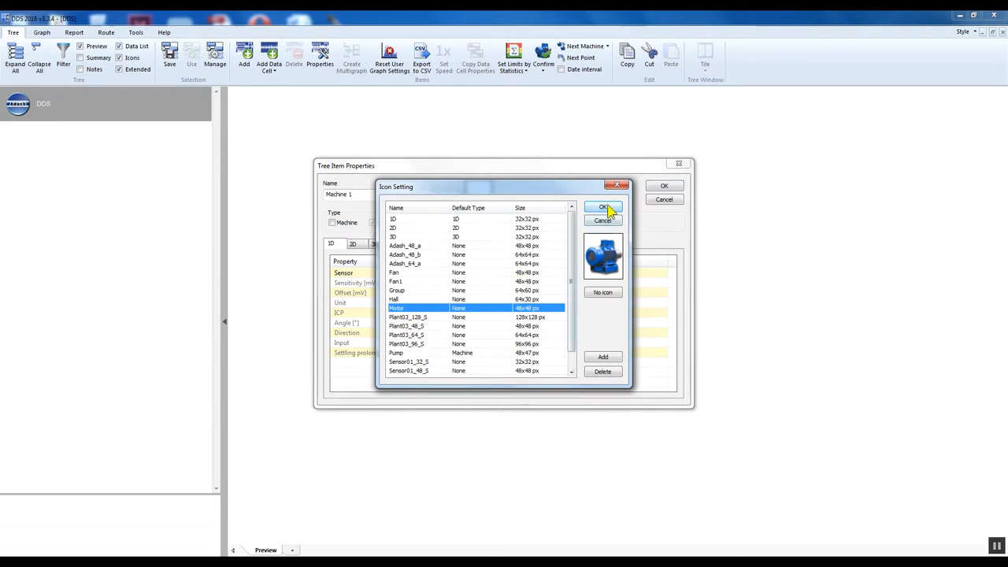
left_click(600, 207)
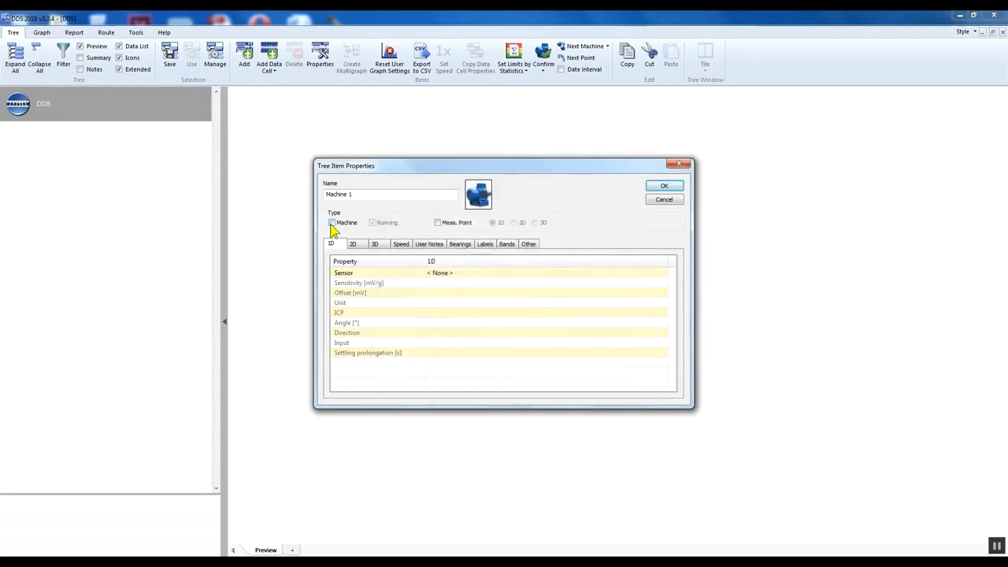
left_click(332, 223)
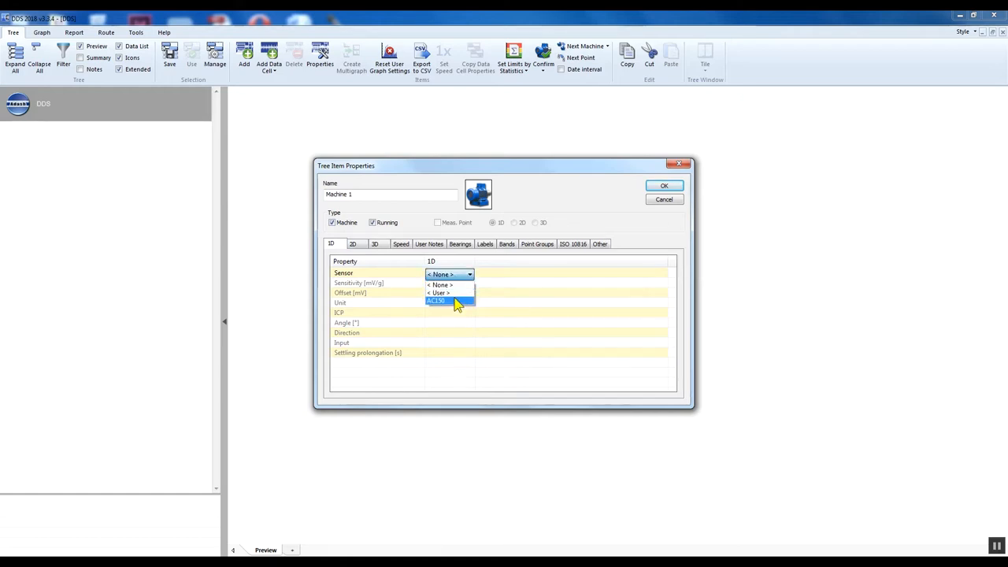
left_click(435, 301)
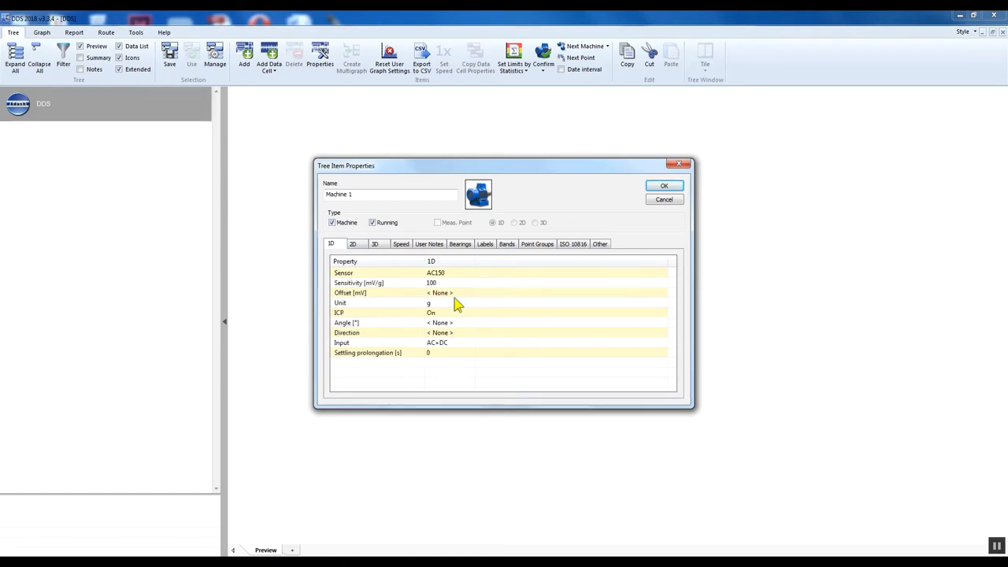
left_click(664, 186)
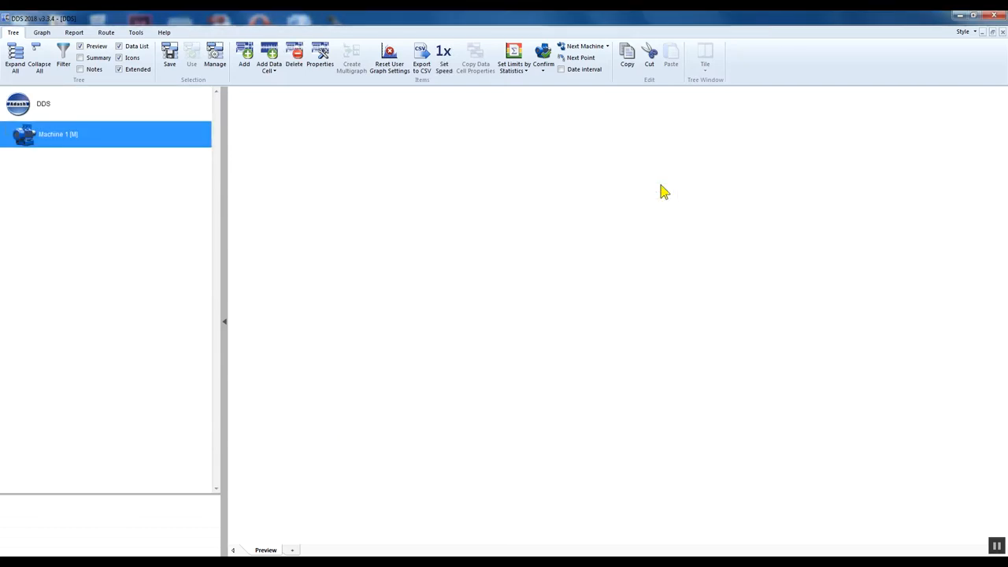
Add point B1 under Machine 1 with a sensor icon as a 1D measurement point.
right_click(60, 134)
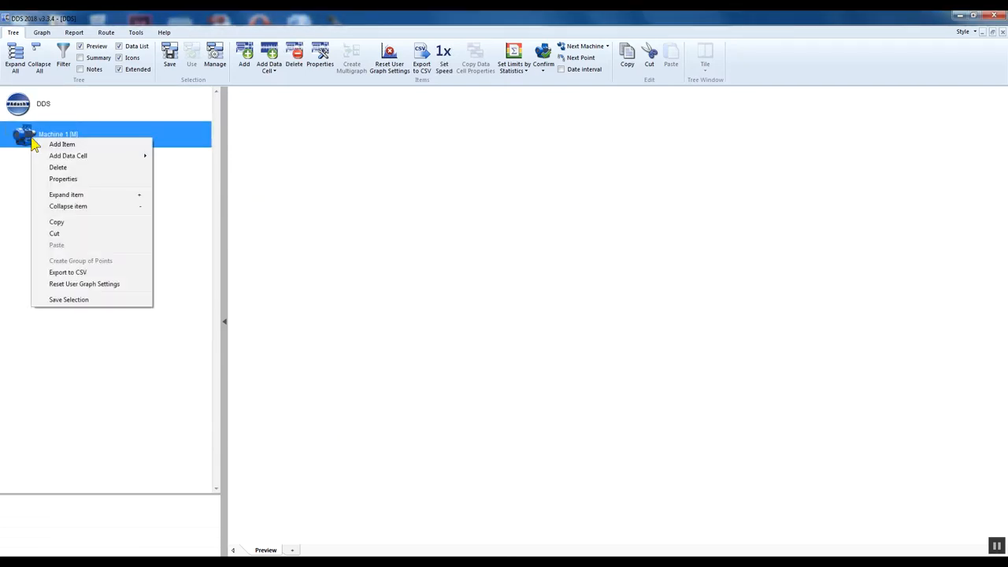
left_click(63, 180)
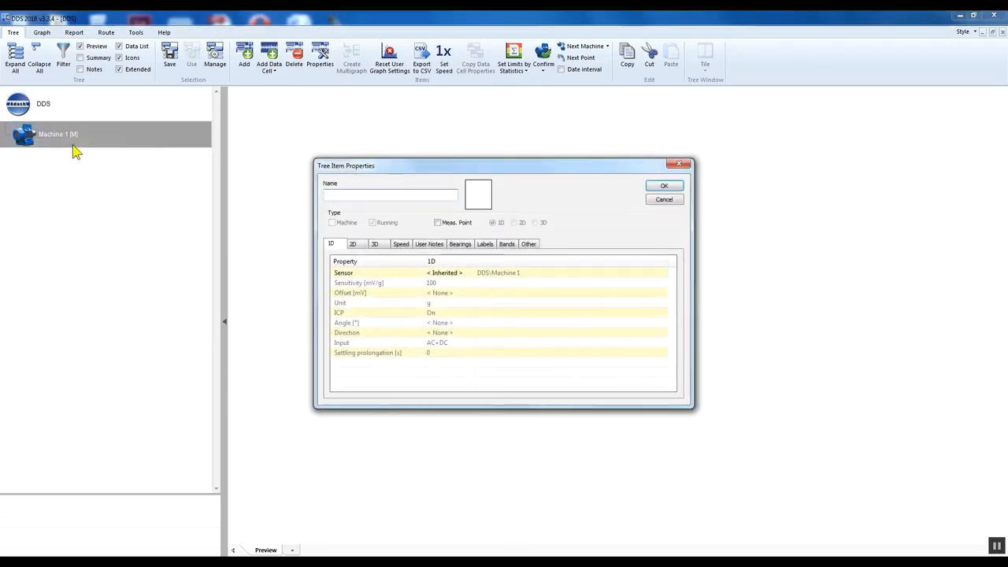
type("B")
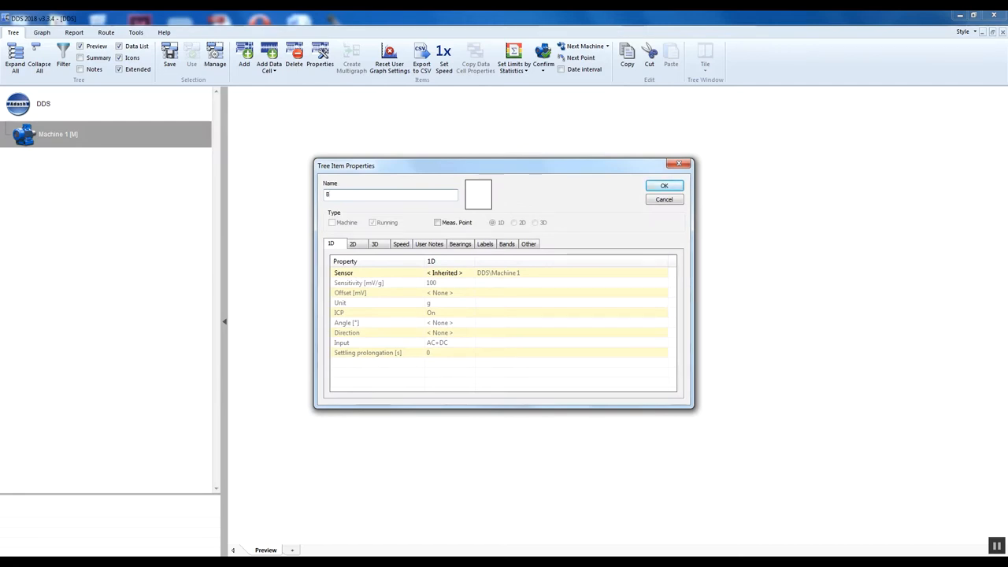
type("1")
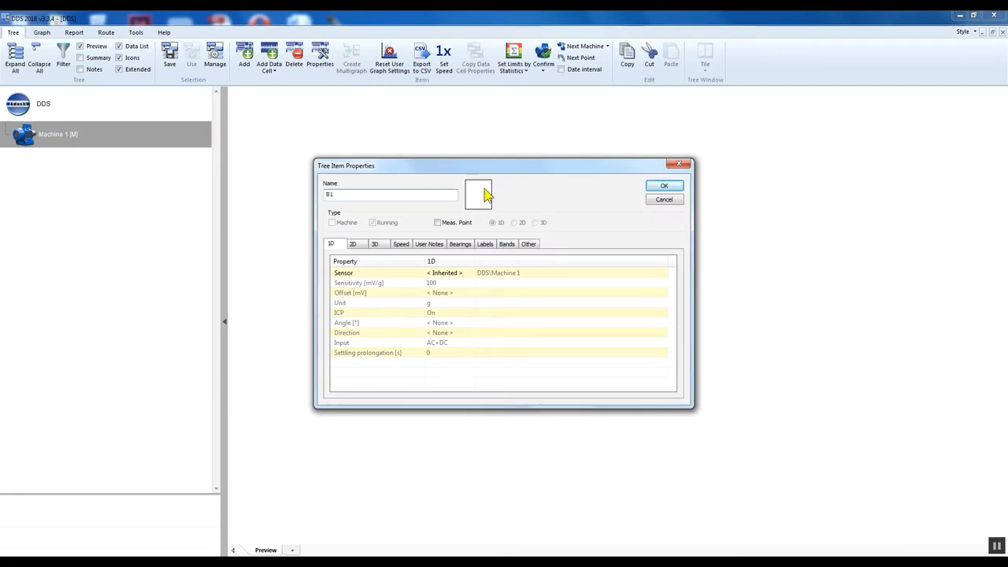
left_click(479, 192)
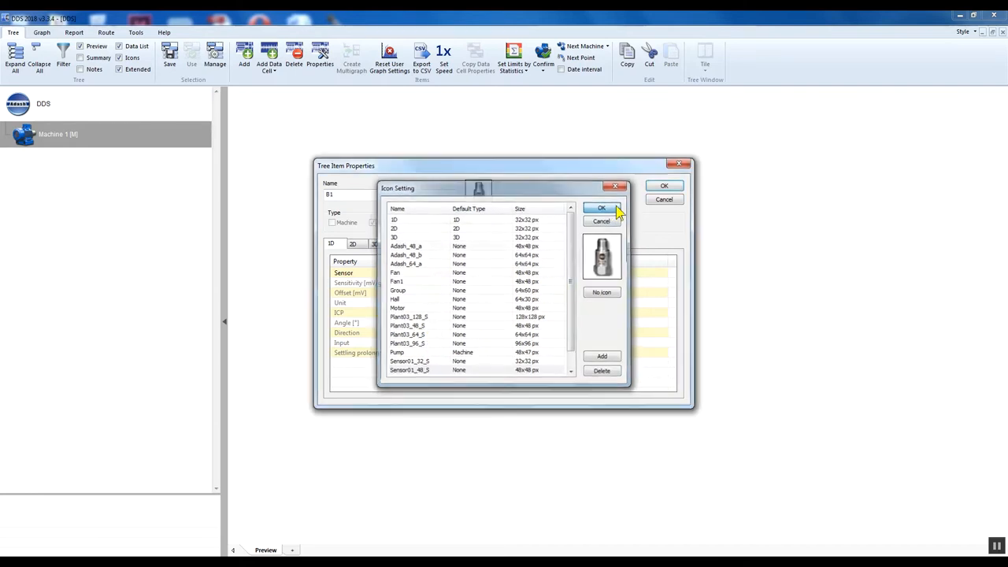
left_click(602, 208)
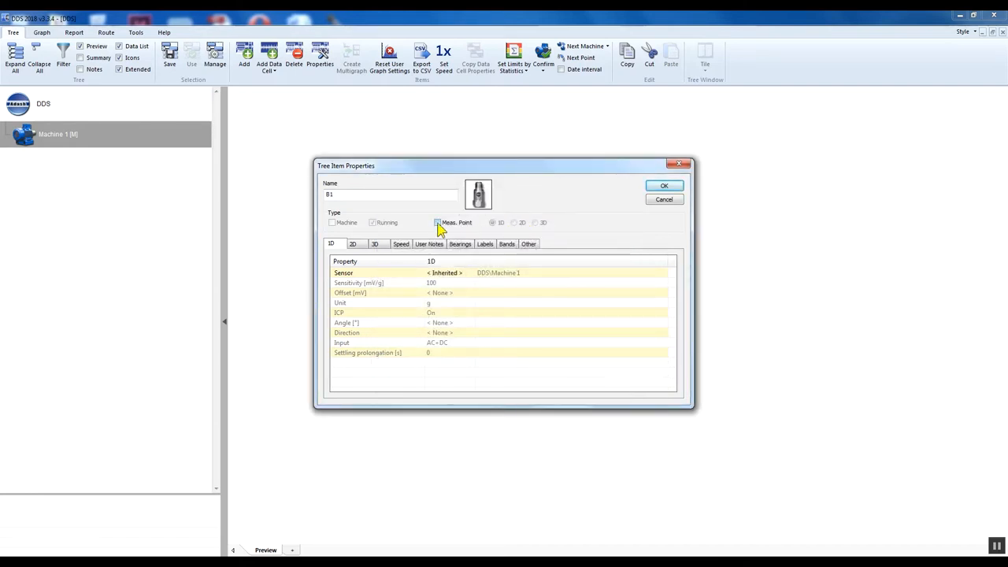
left_click(437, 222)
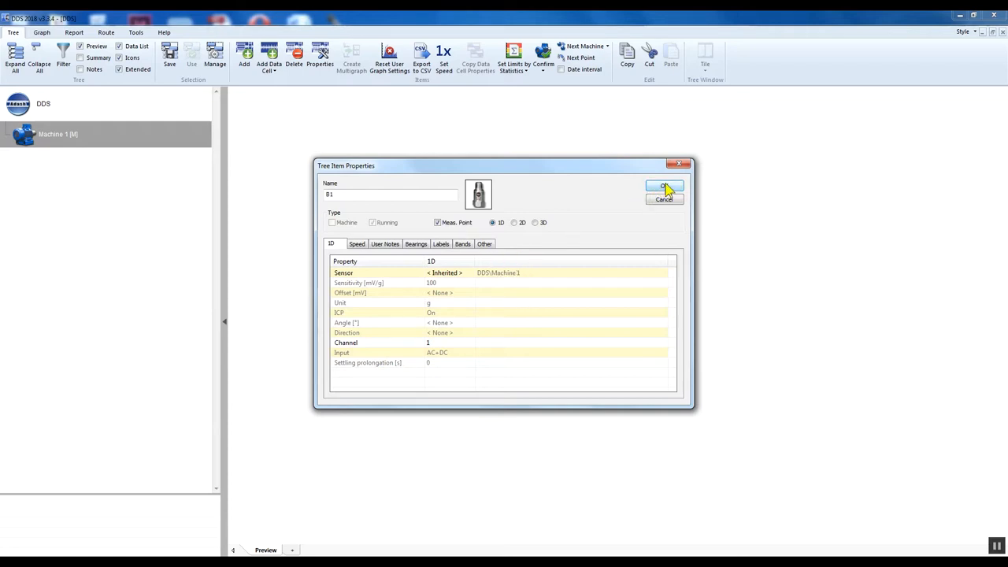
left_click(664, 186)
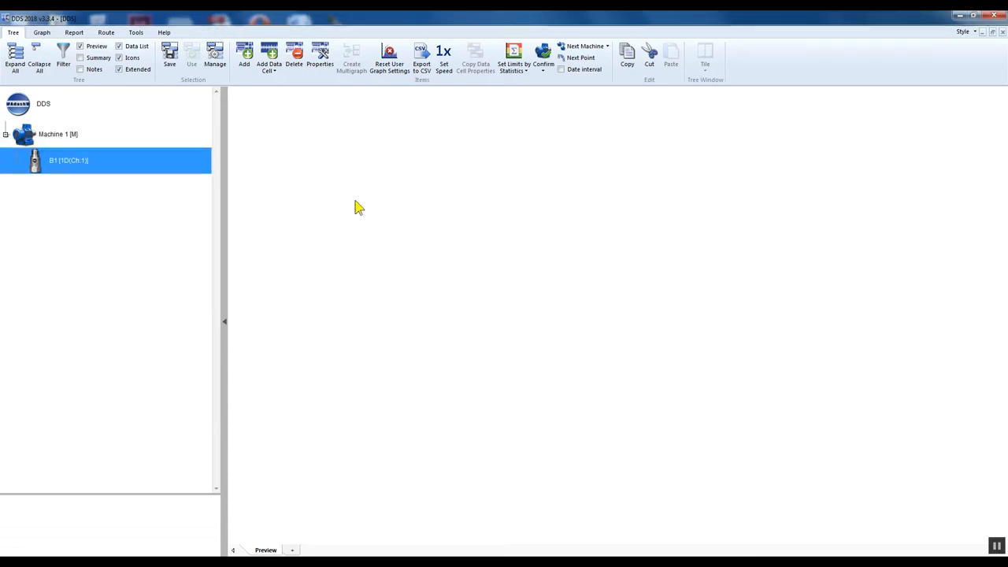
Add a default ISO RMS data cell (velocity, 10–1000 Hz, RMS, 1 s) to B1.
right_click(67, 160)
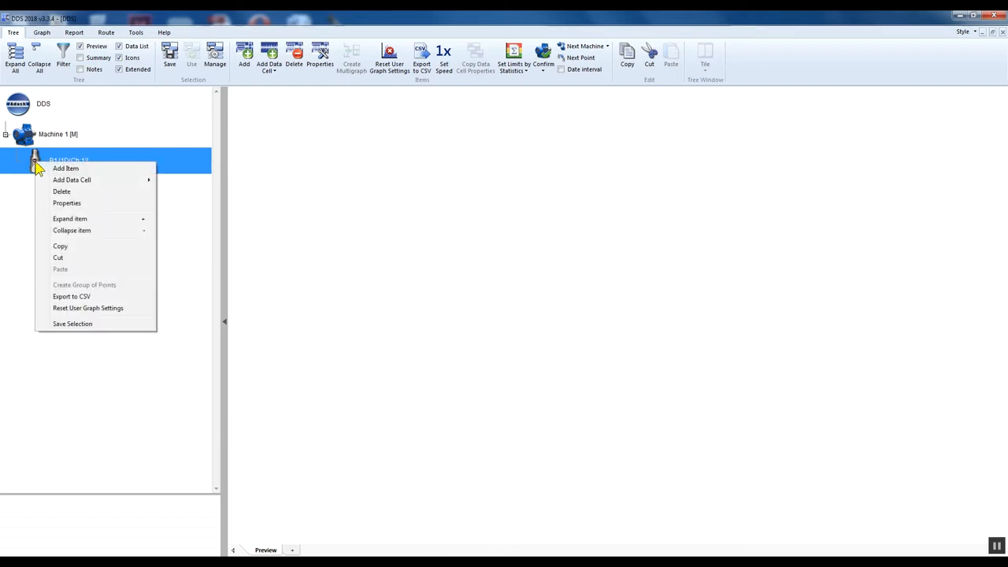
mouse_move(71, 180)
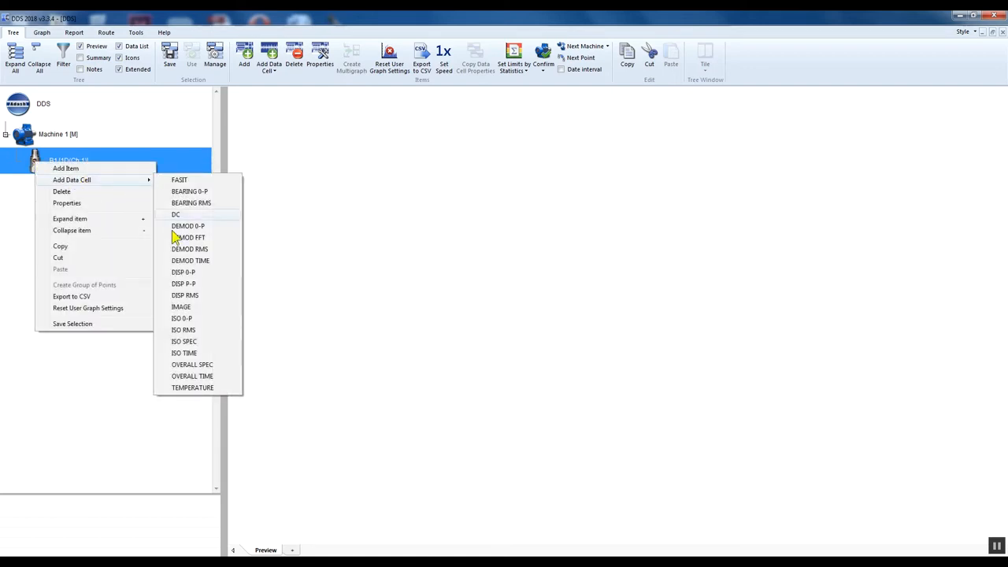
mouse_move(196, 335)
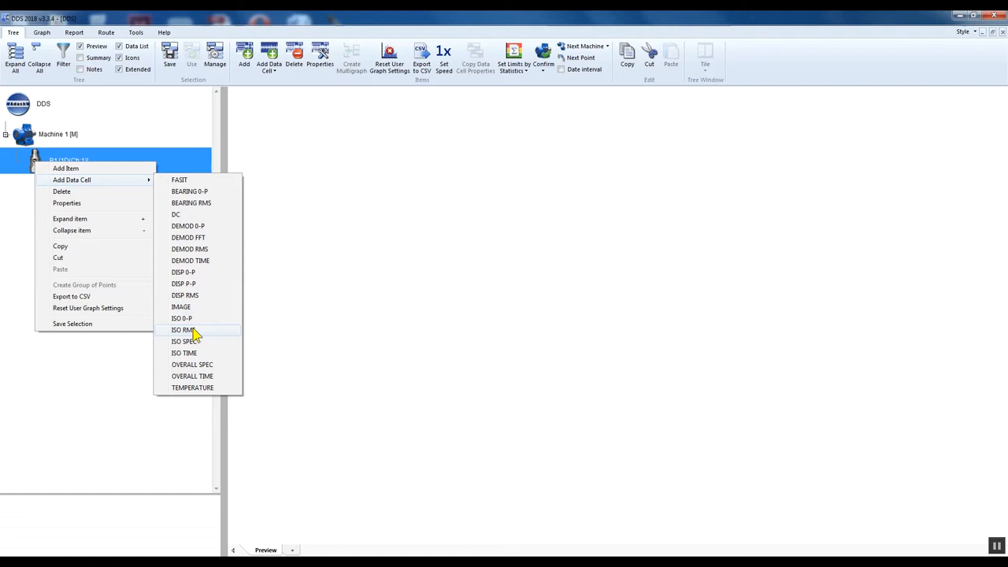
left_click(183, 330)
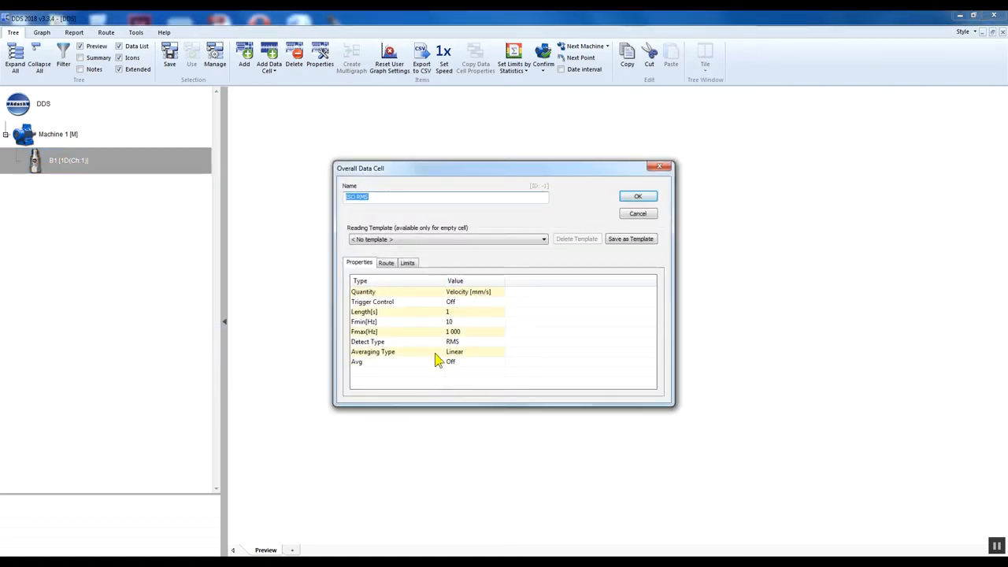
mouse_move(515, 339)
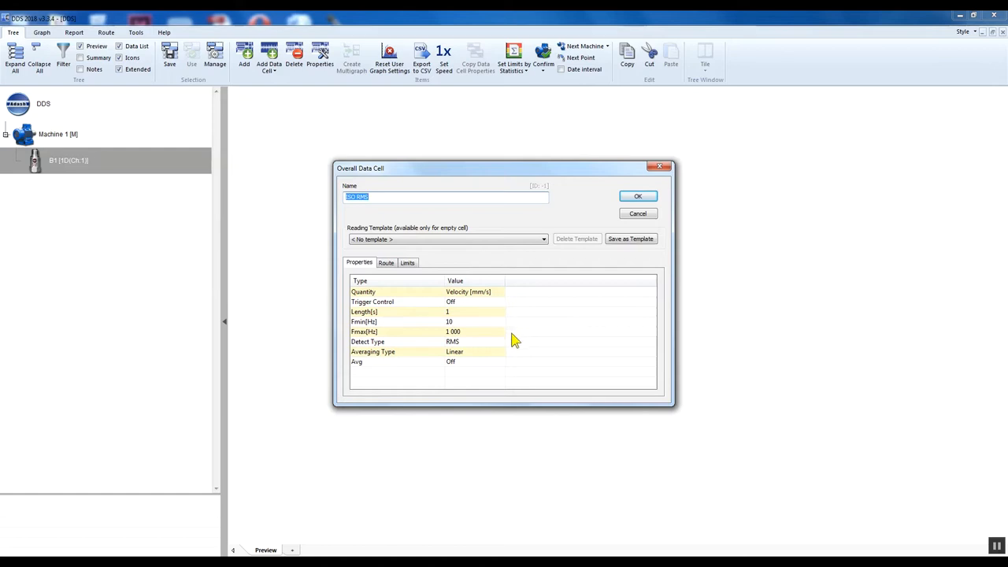
mouse_move(581, 278)
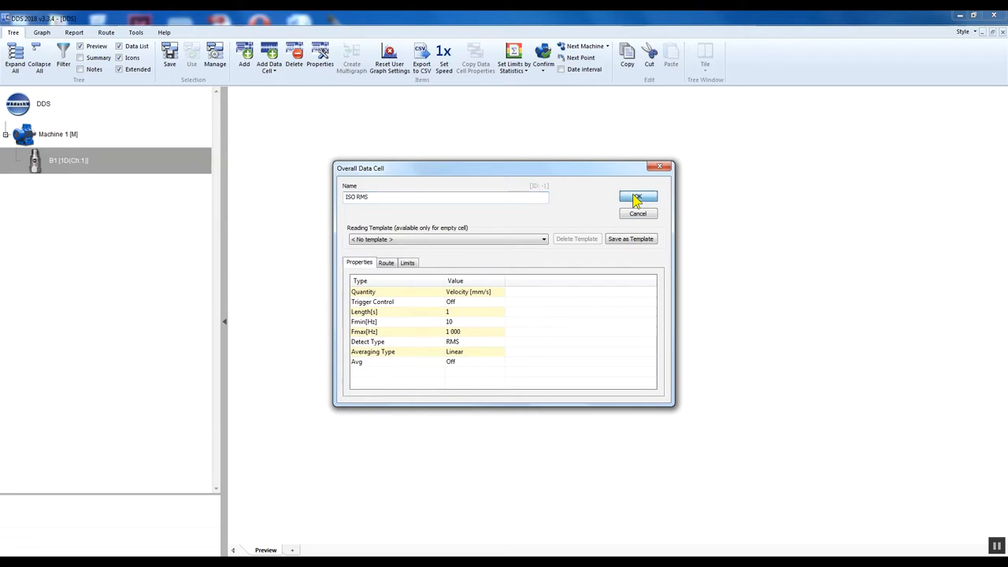
left_click(638, 197)
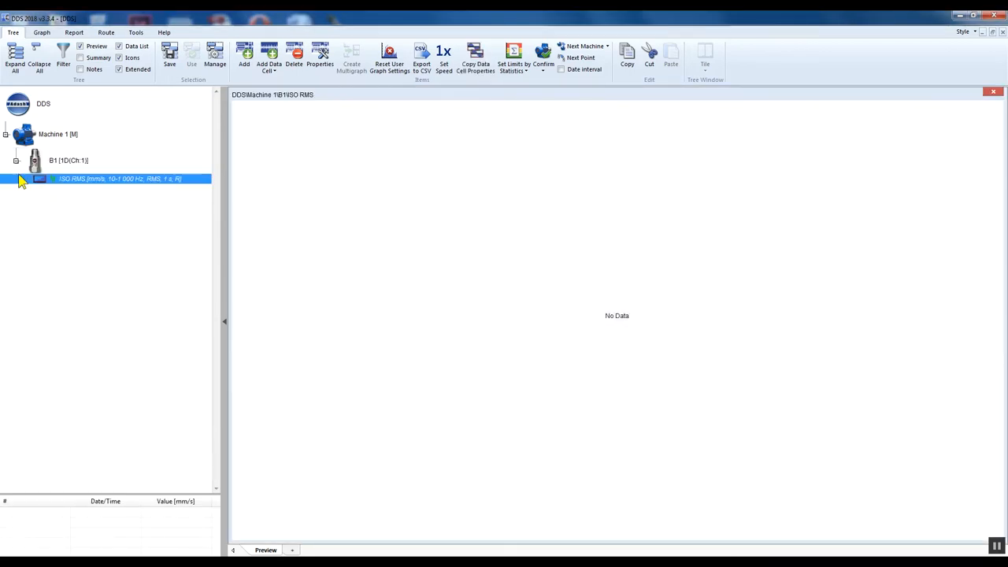
Add a default BEARING RMS data cell (acceleration, 500–16 000 Hz) to B1.
right_click(59, 160)
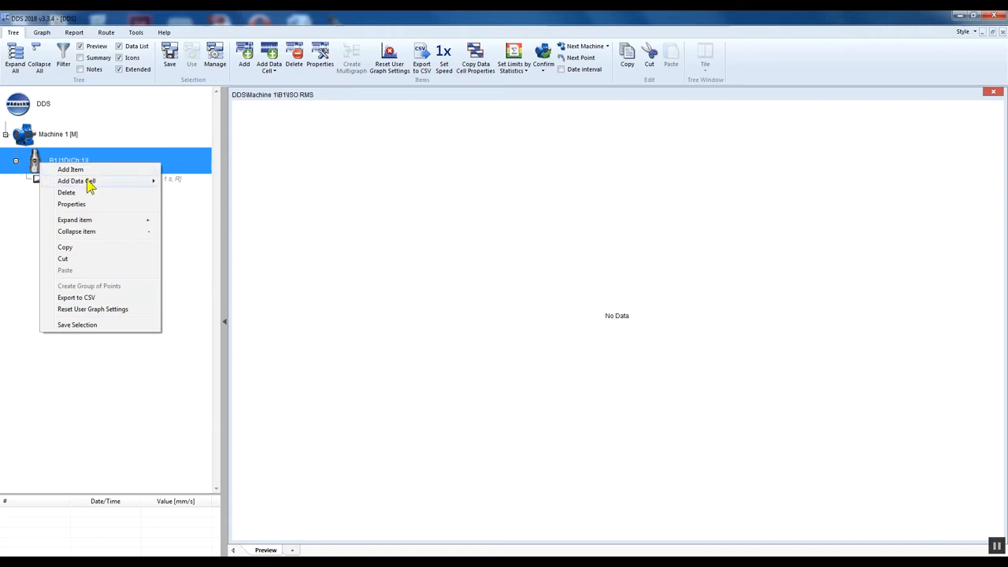
mouse_move(76, 181)
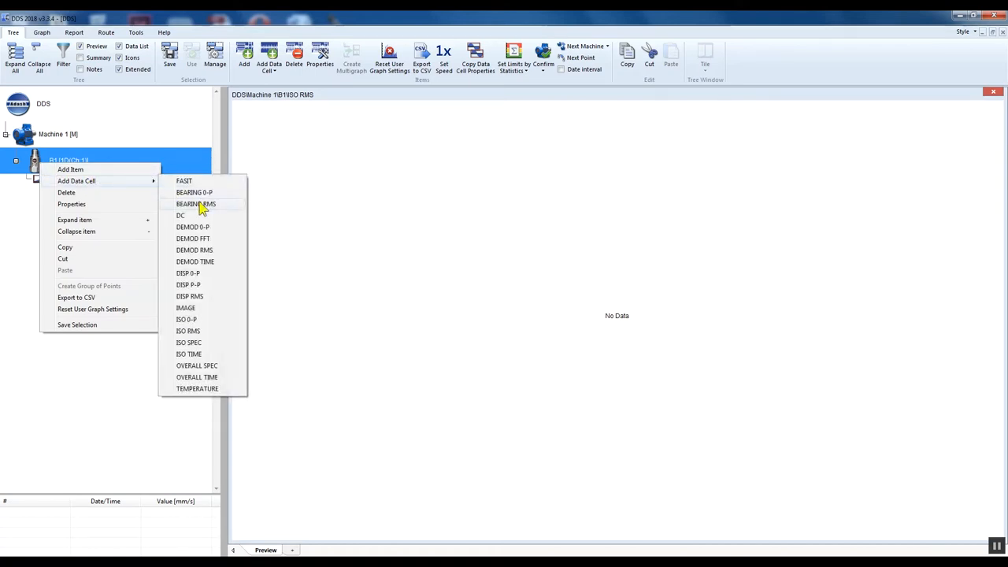
left_click(196, 204)
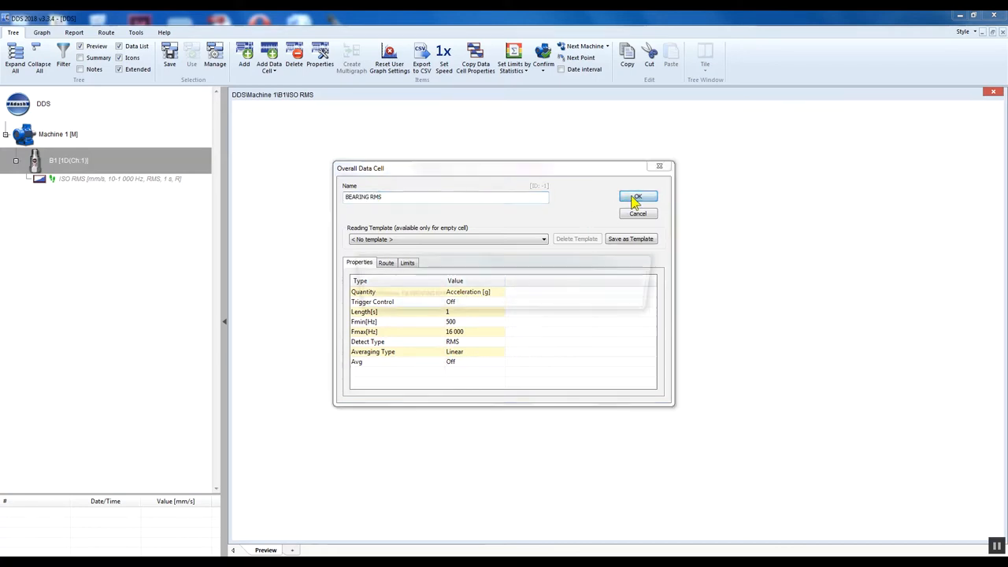
left_click(637, 197)
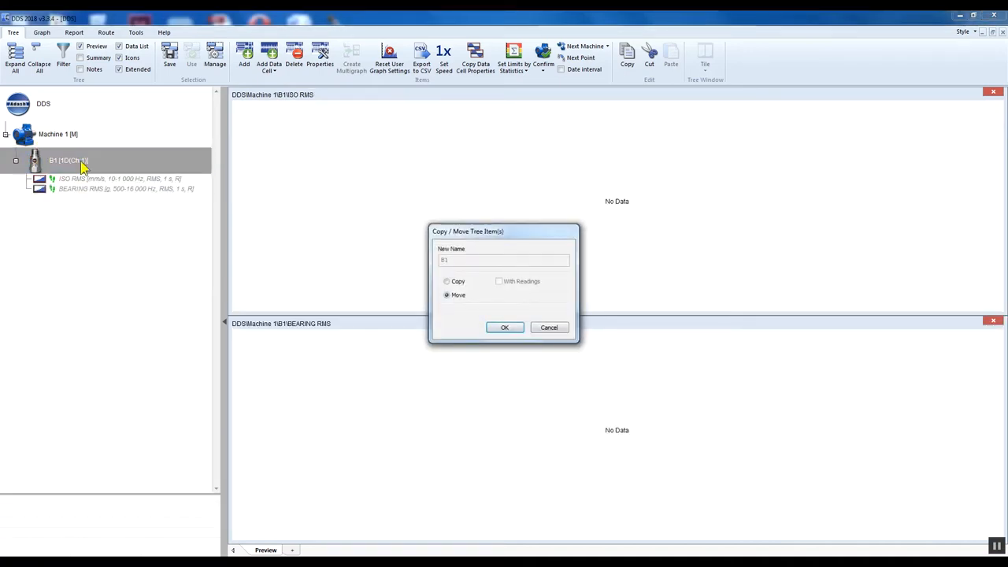
Copy point B1 as B2 and expand B2 to show its data cells.
left_click(447, 281)
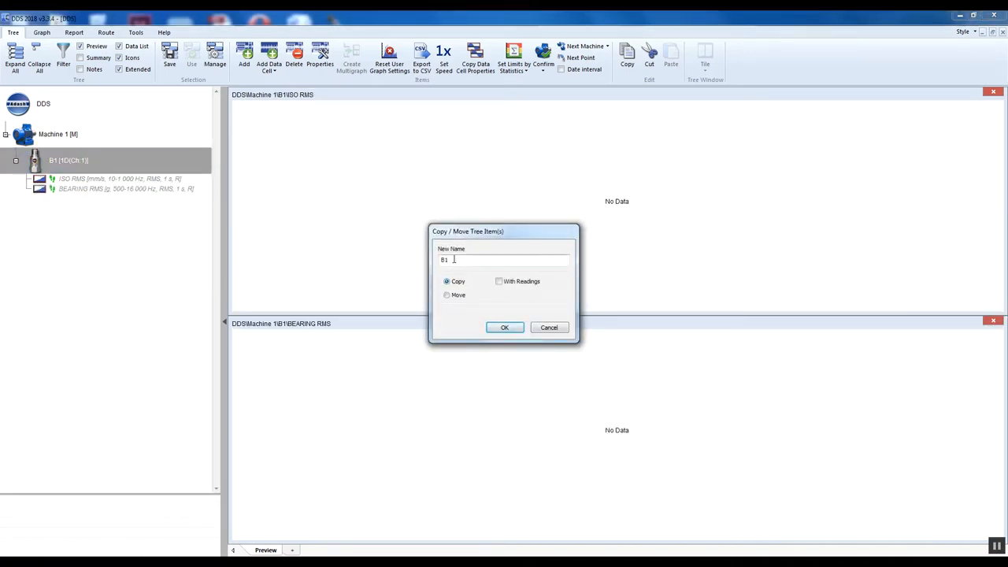
type("2")
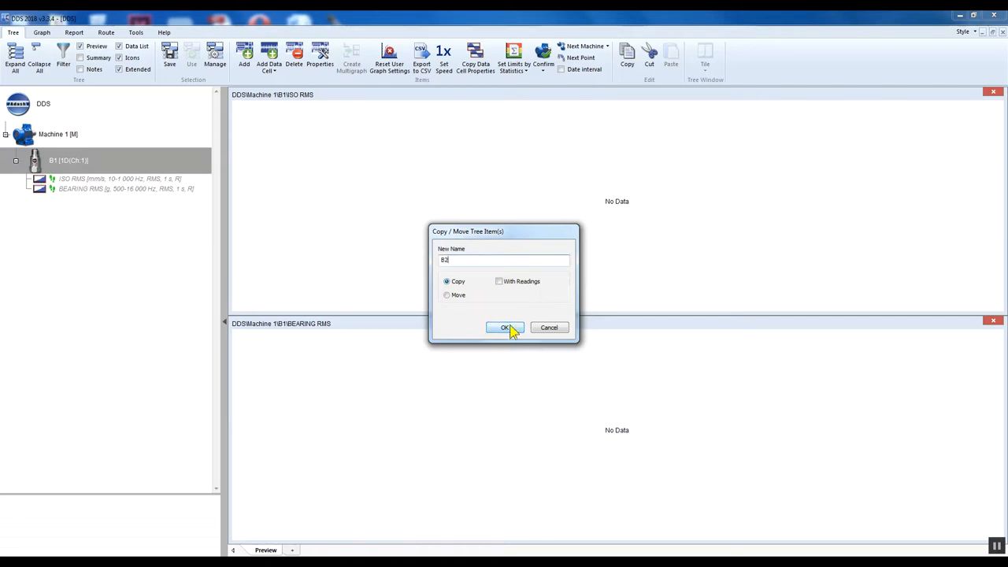
left_click(506, 328)
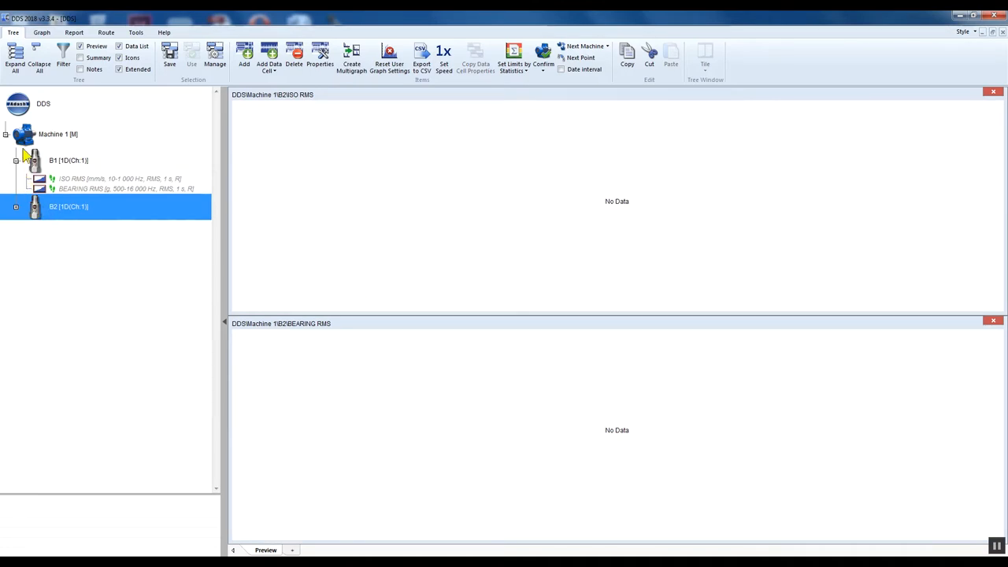
left_click(16, 211)
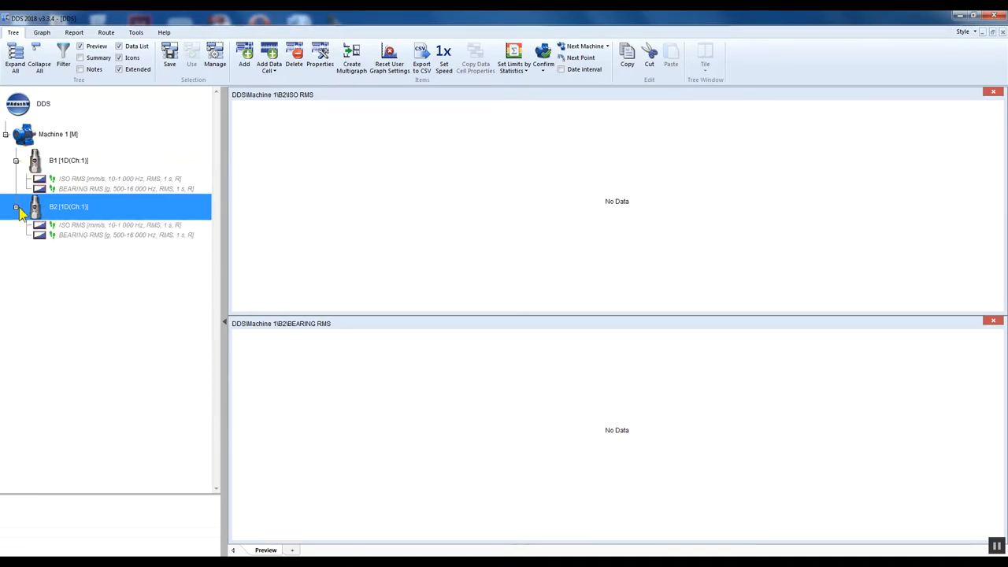
left_click(63, 134)
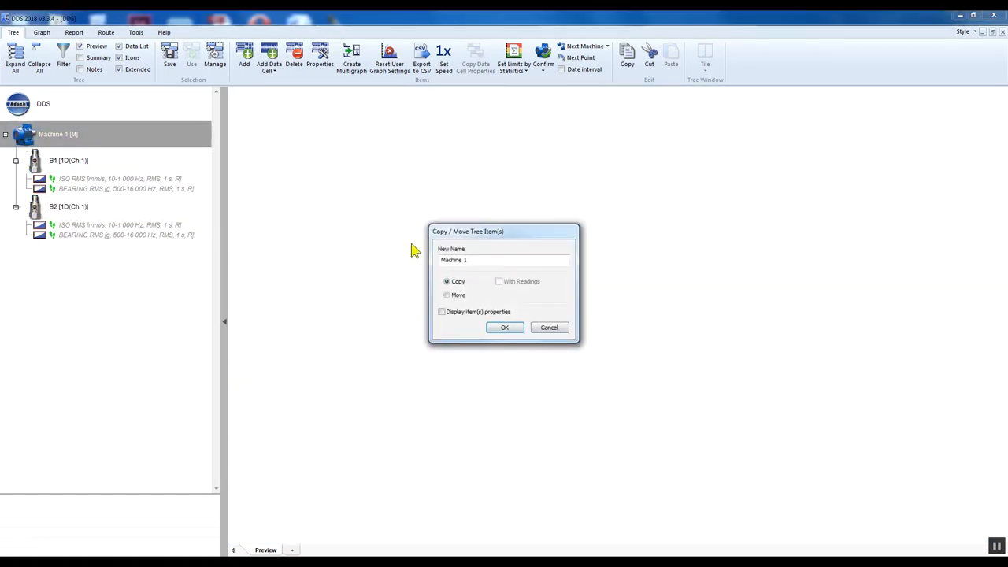
Copy Machine 1 as Machine 2 and expand it to show B1 and B2.
left_click(495, 260)
type("2")
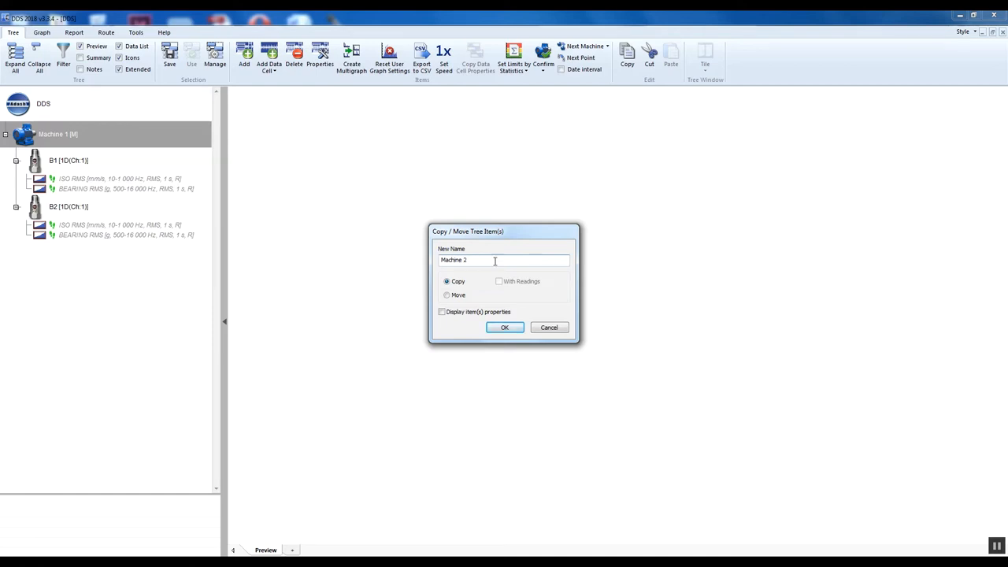
left_click(505, 327)
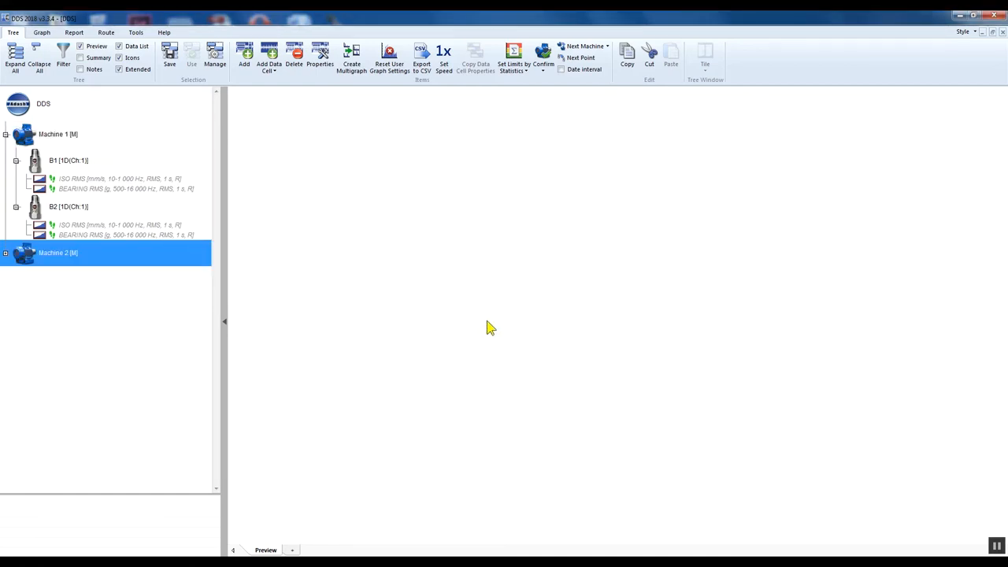
left_click(10, 255)
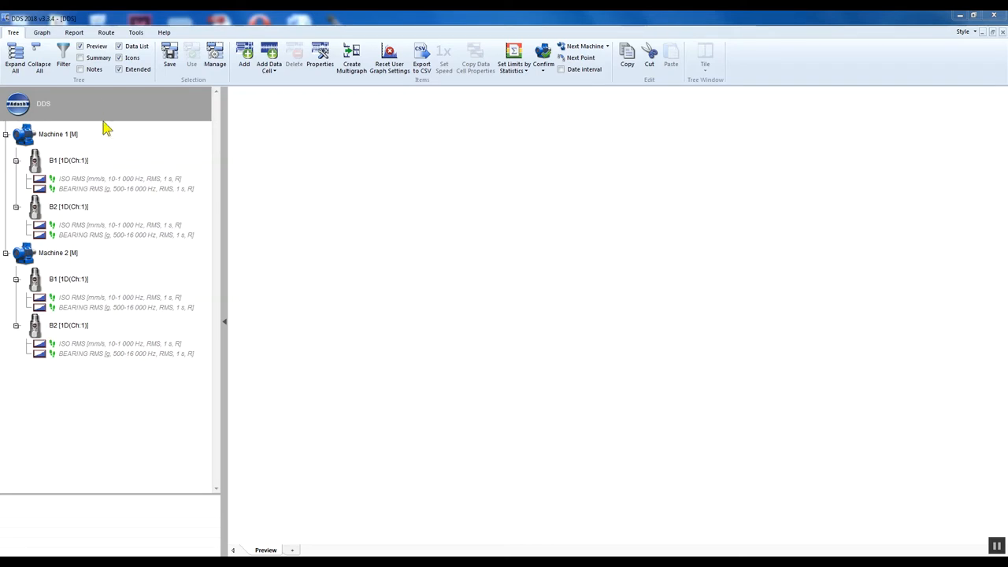
Create route DDS on the A4900 Vibrio M and send it, erasing instrument memory.
left_click(106, 31)
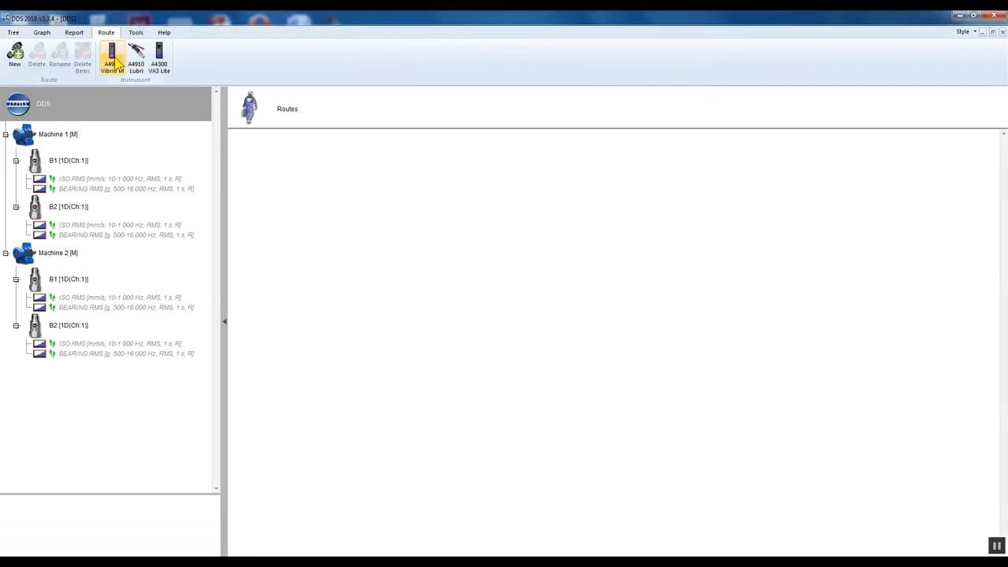
left_click(106, 57)
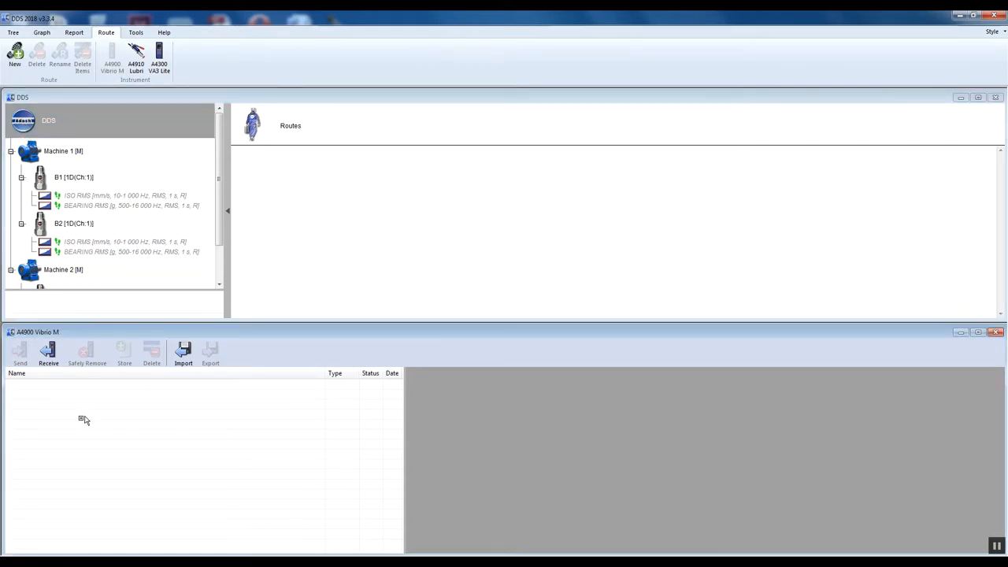
left_click(10, 56)
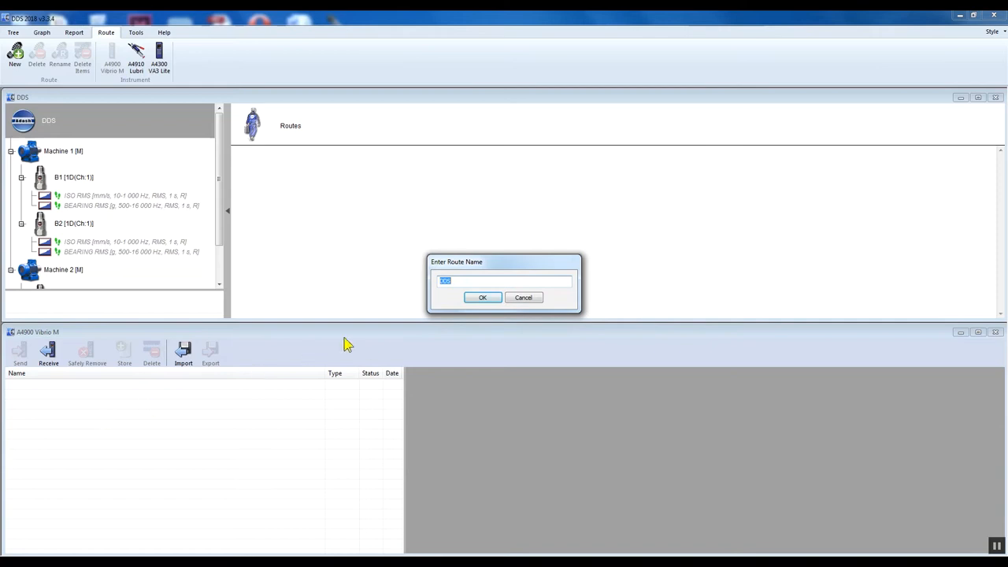
left_click(482, 298)
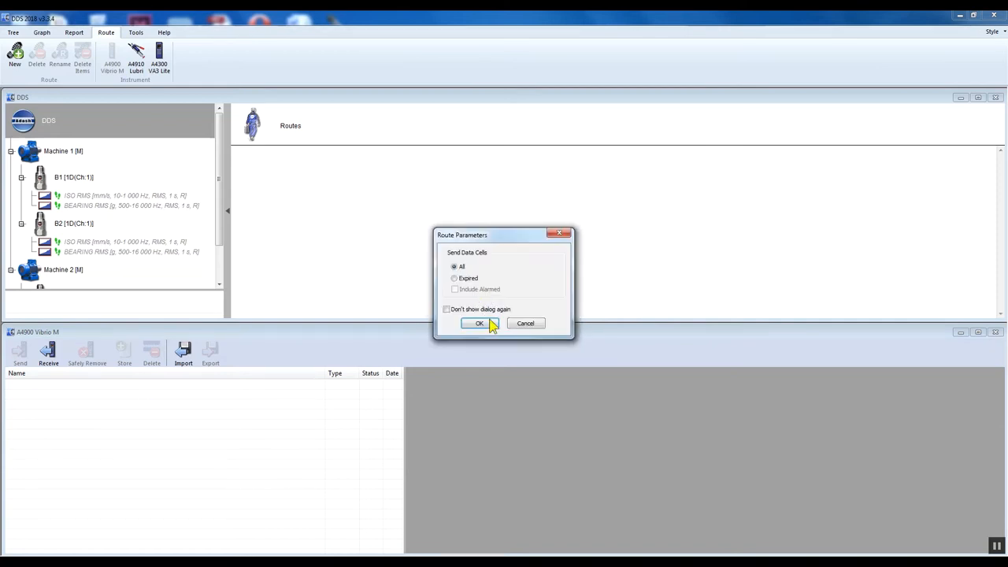
left_click(478, 323)
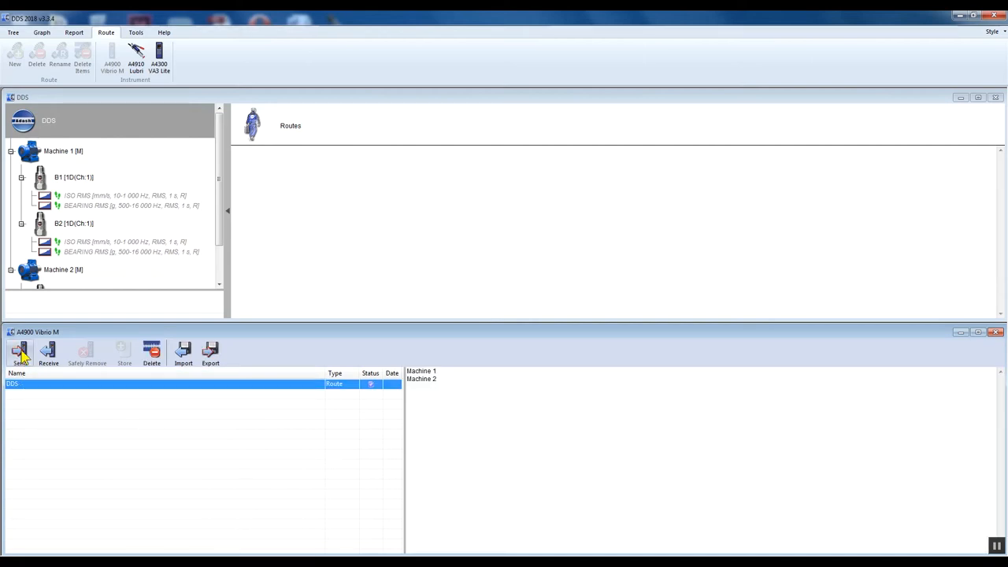
left_click(19, 348)
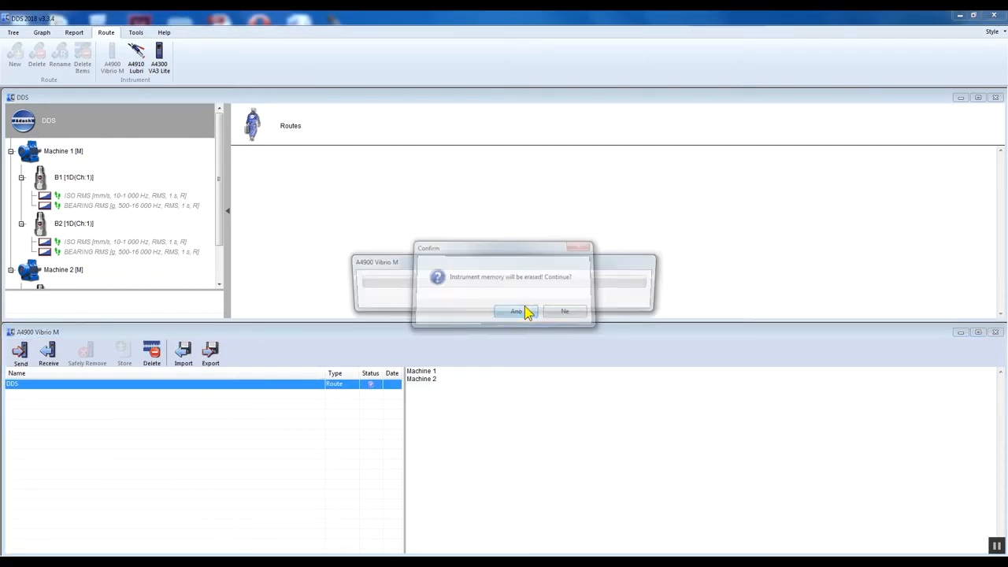
left_click(512, 311)
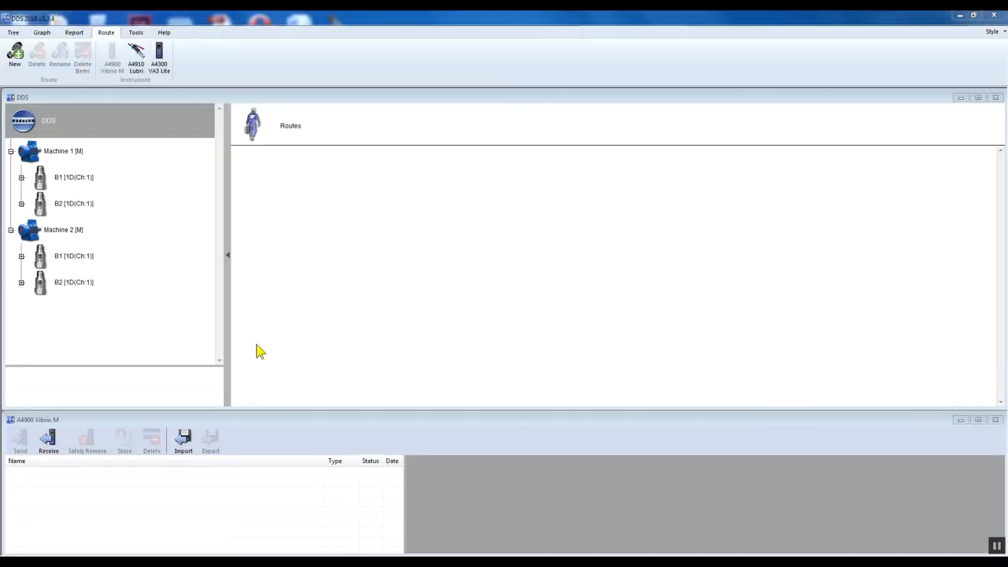
Receive the DDS route from the Vibrio M and store its readings into the tree.
left_click(48, 439)
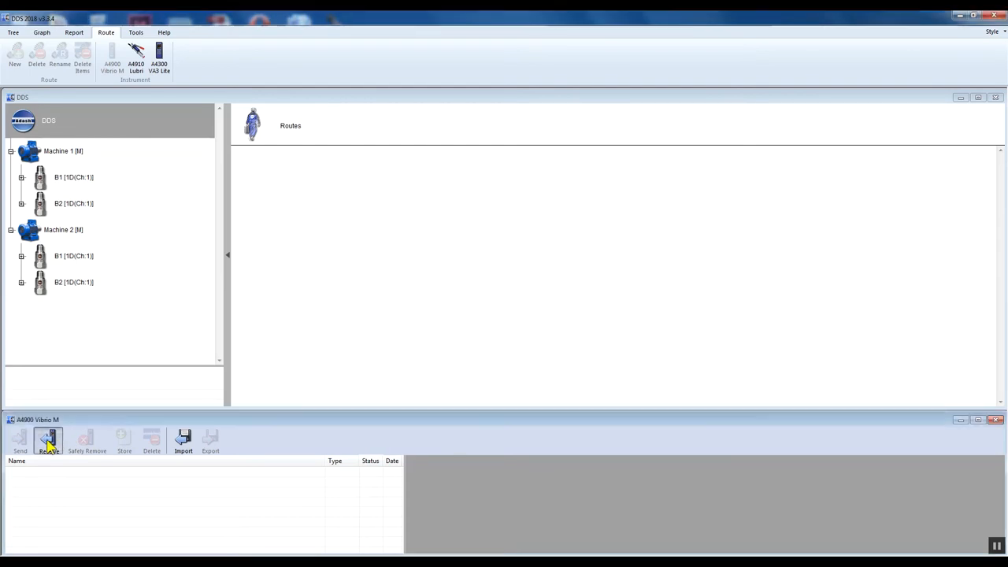
left_click(48, 438)
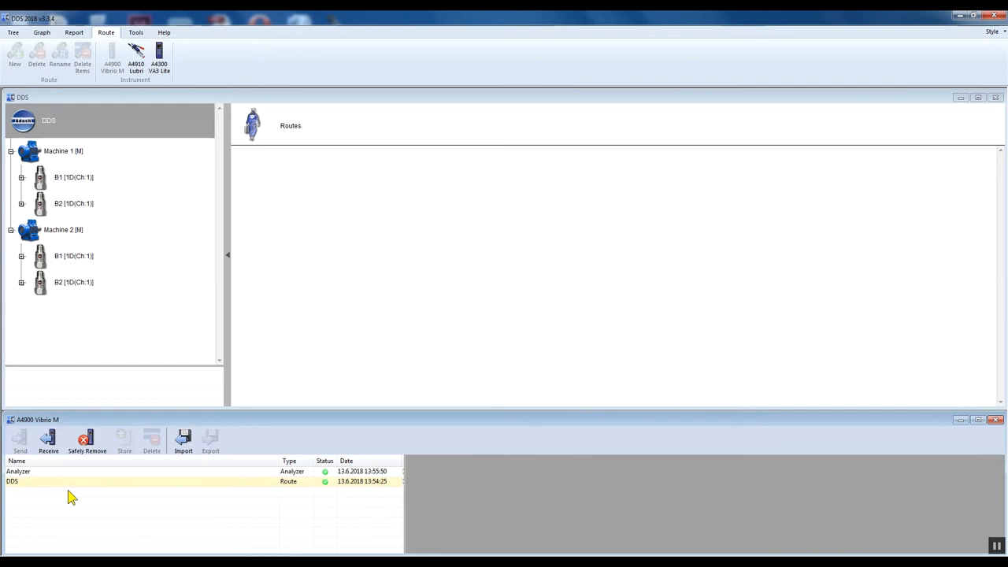
mouse_move(59, 499)
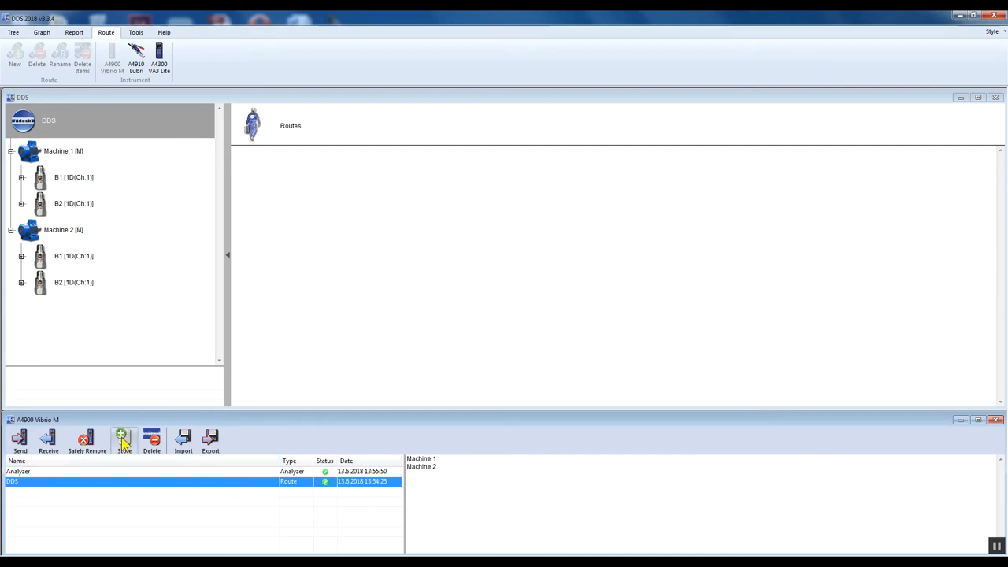
left_click(123, 439)
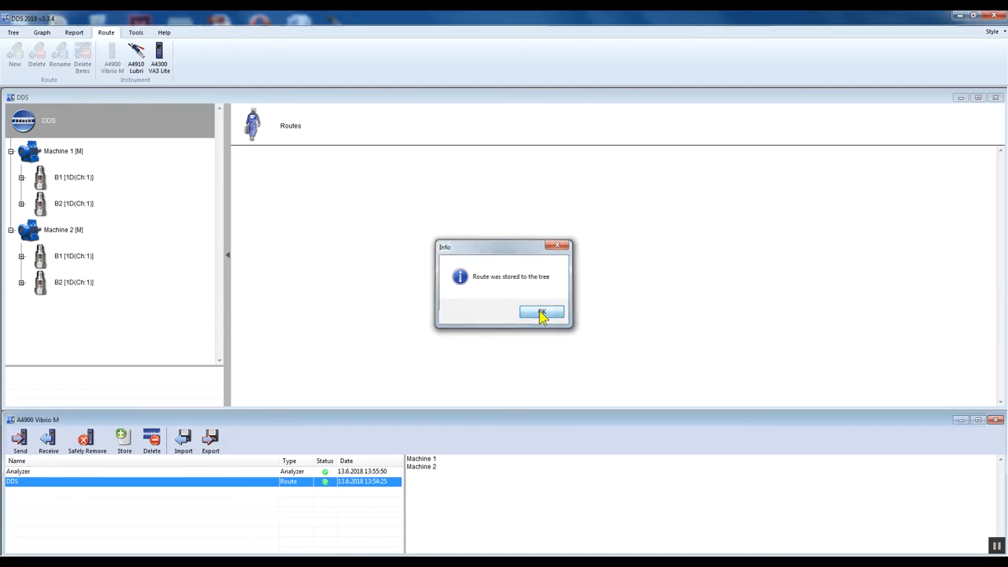
left_click(541, 311)
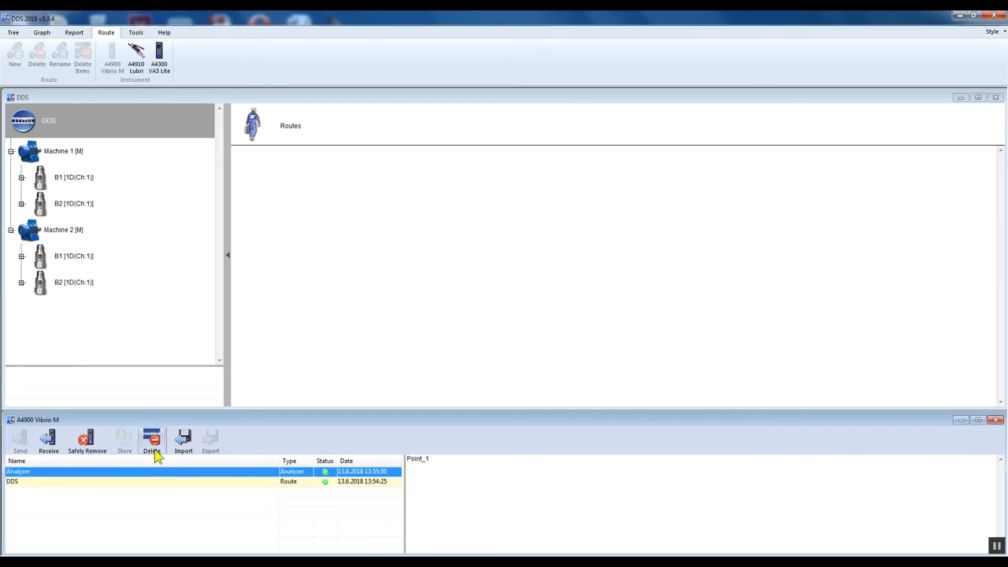
mouse_move(126, 445)
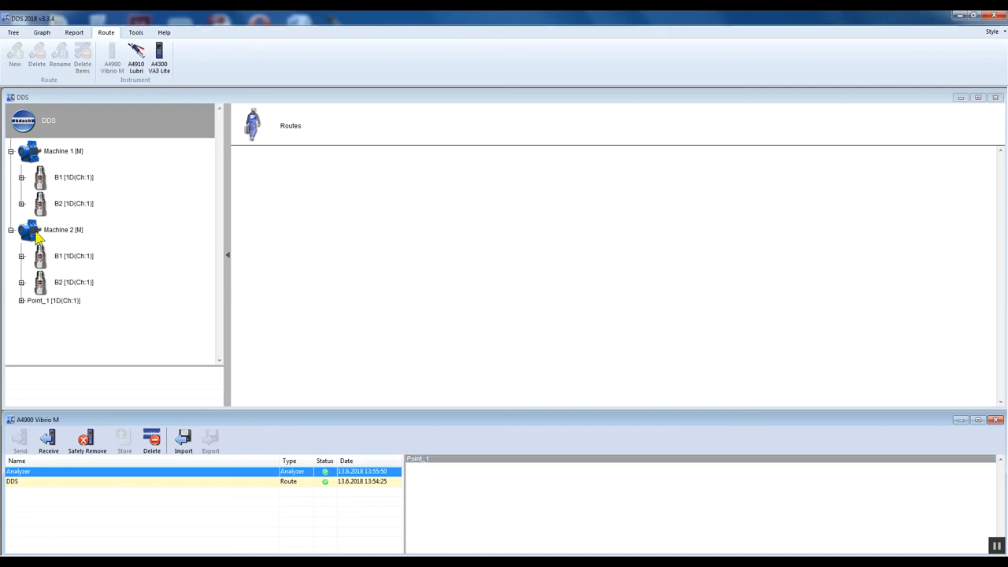
mouse_move(41, 61)
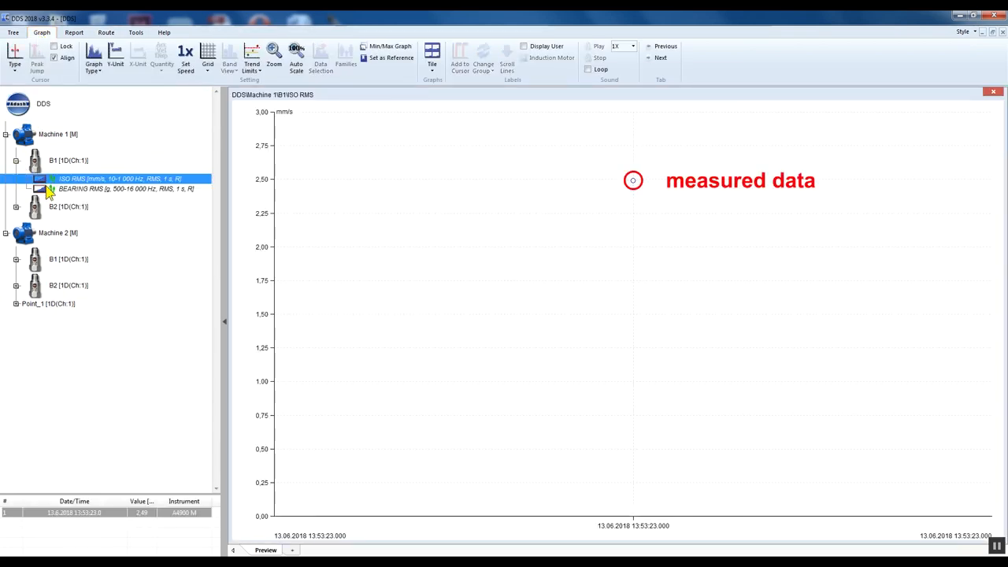
Show Machine 2 B1/B2 ISO RMS and BEARING RMS readings and Point_1's Vel_FFT spectrum.
left_click(119, 188)
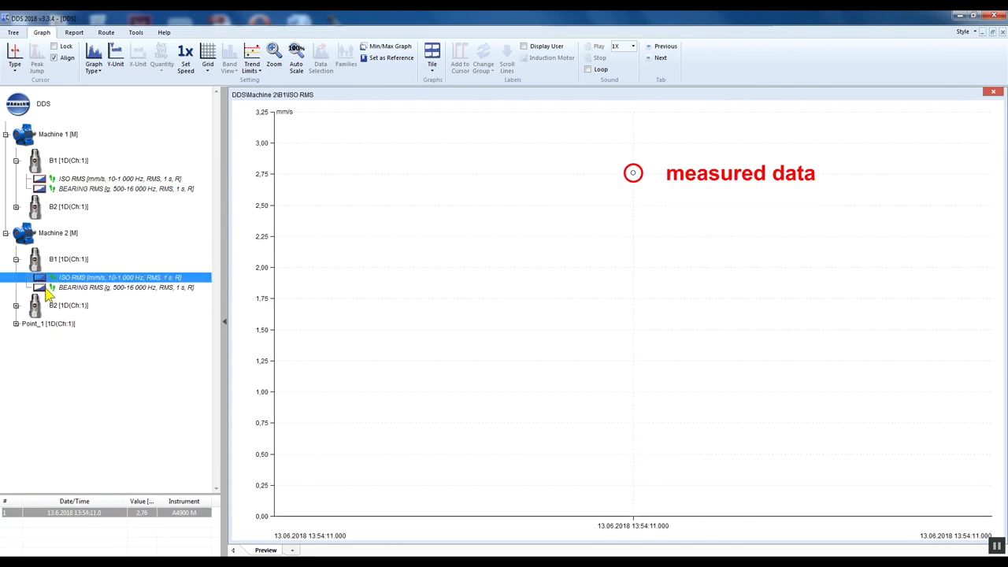
left_click(119, 323)
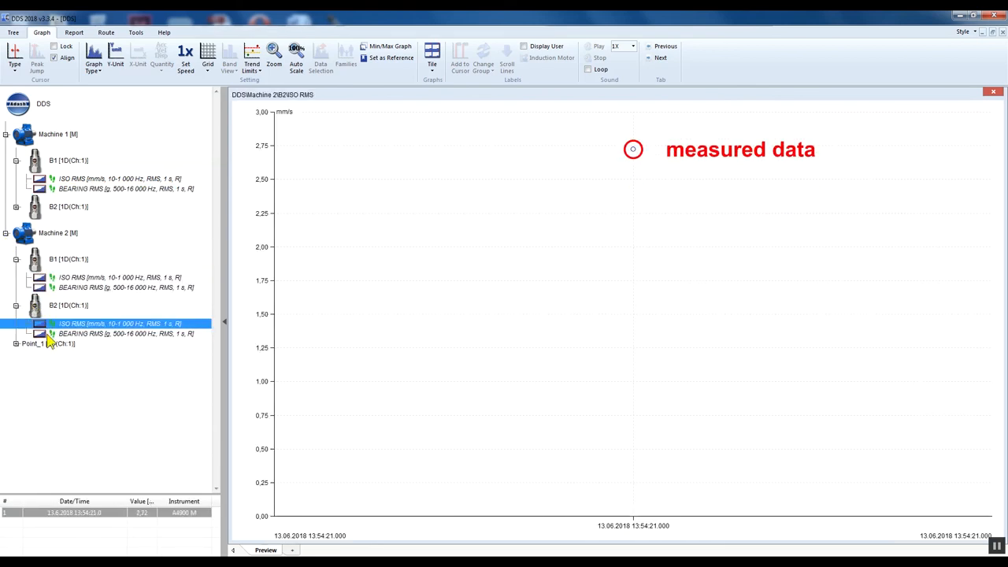
left_click(122, 333)
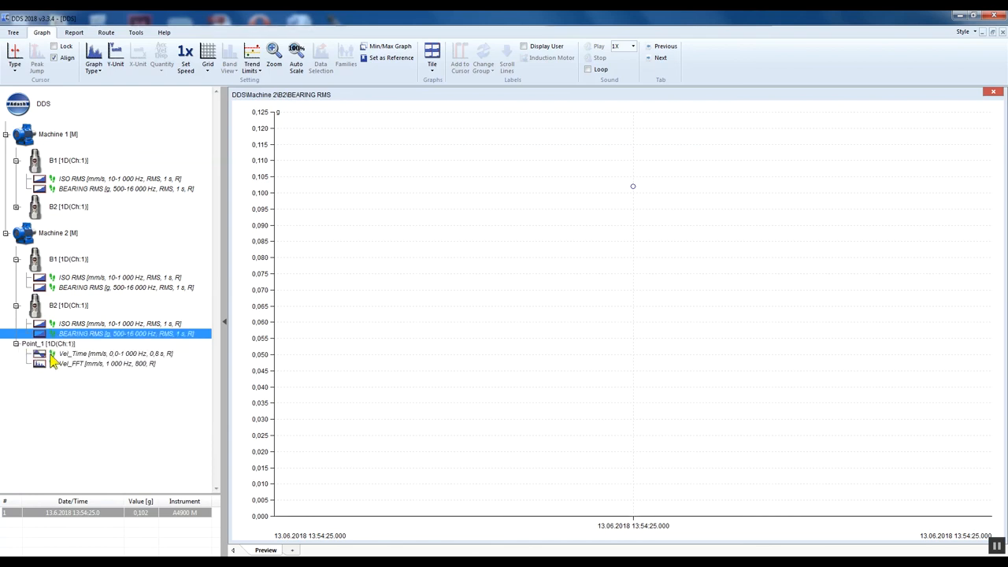
left_click(102, 364)
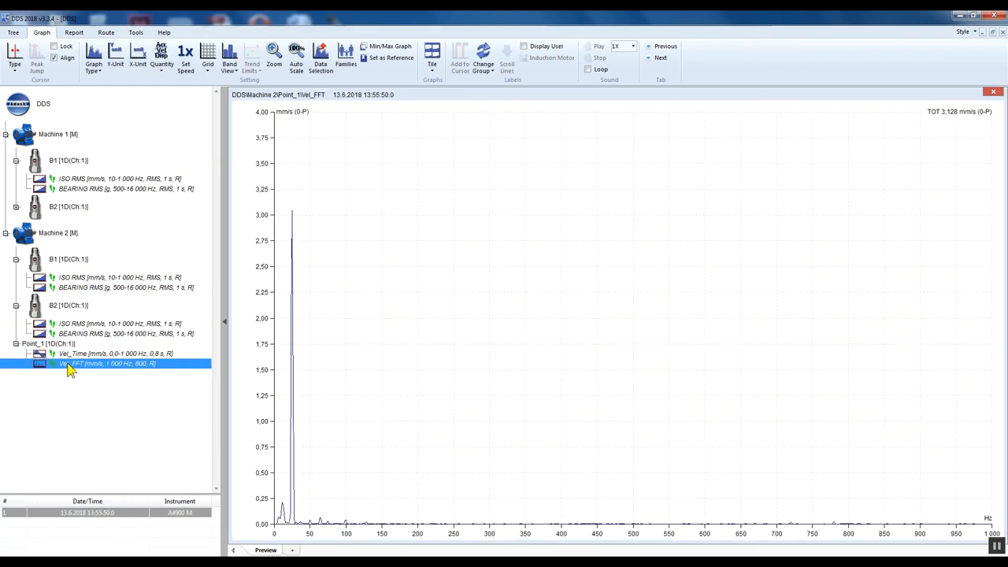